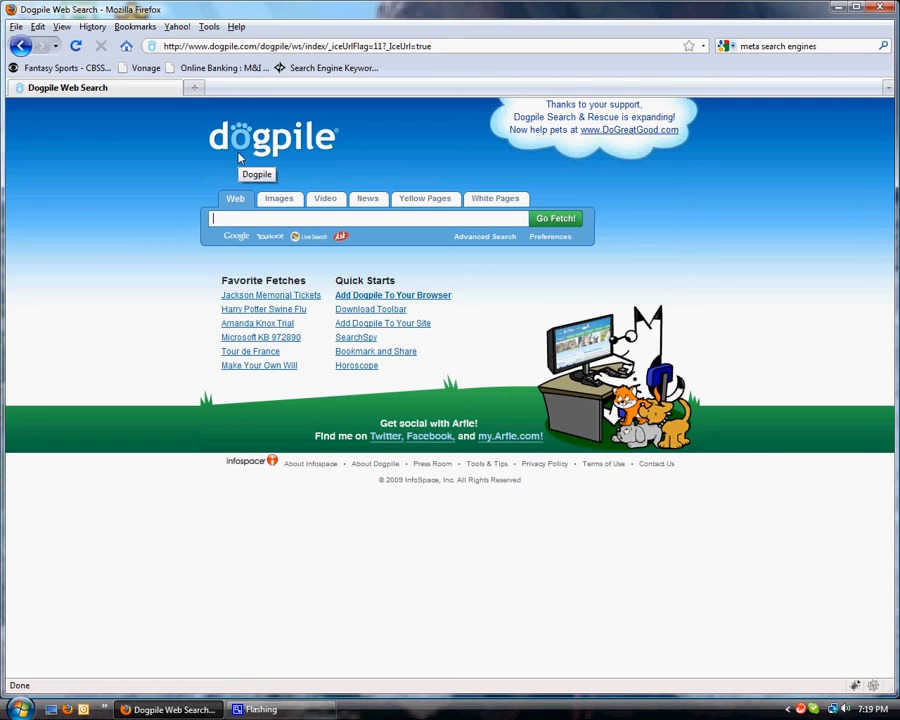
{"action": "mouse_move", "coordinate": [244, 240]}
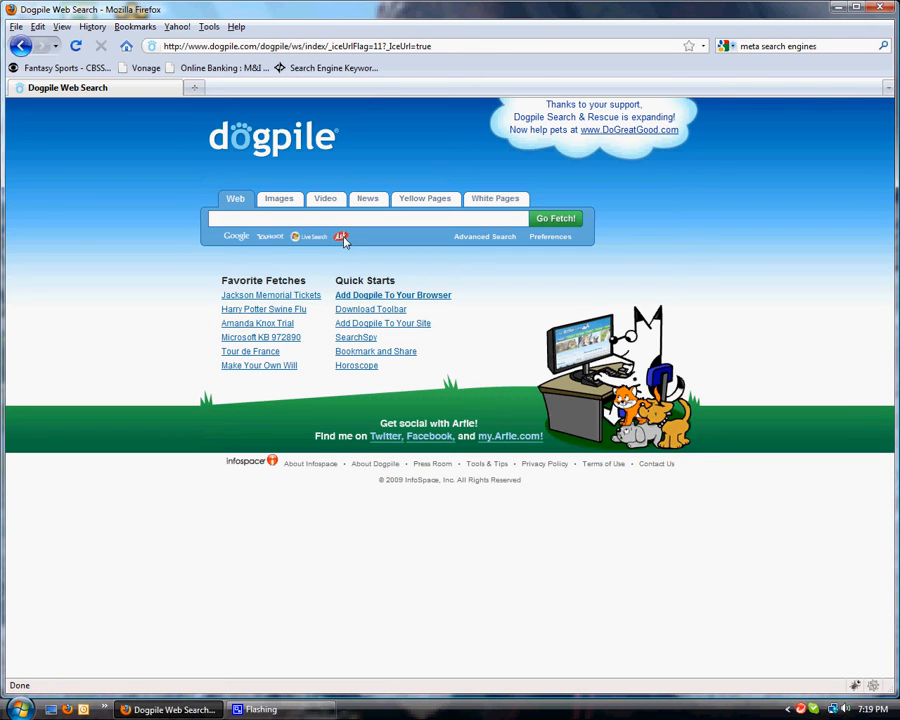
Search Dogpile for 'online personal trainer' via the suggestion for typed 'online'
{"action": "left_click", "coordinate": [240, 218]}
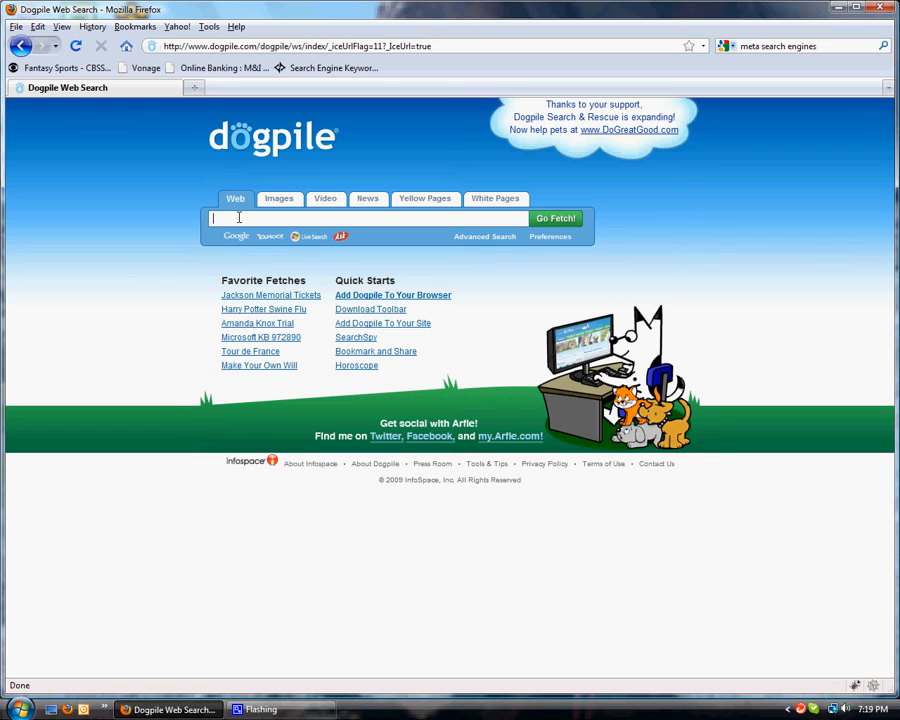
{"action": "type", "text": "online"}
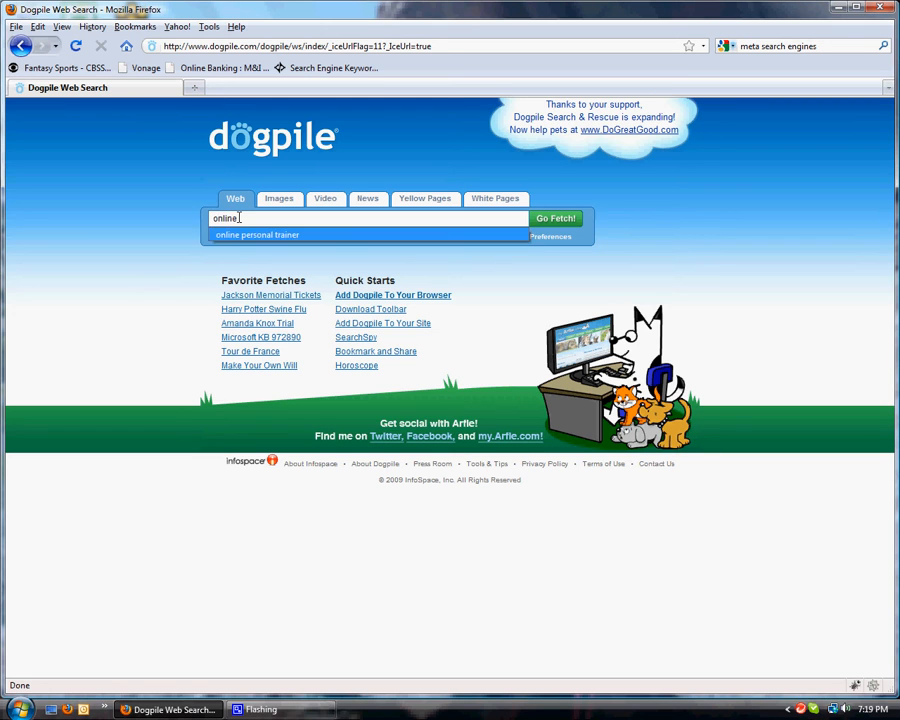
{"action": "left_click", "coordinate": [256, 236]}
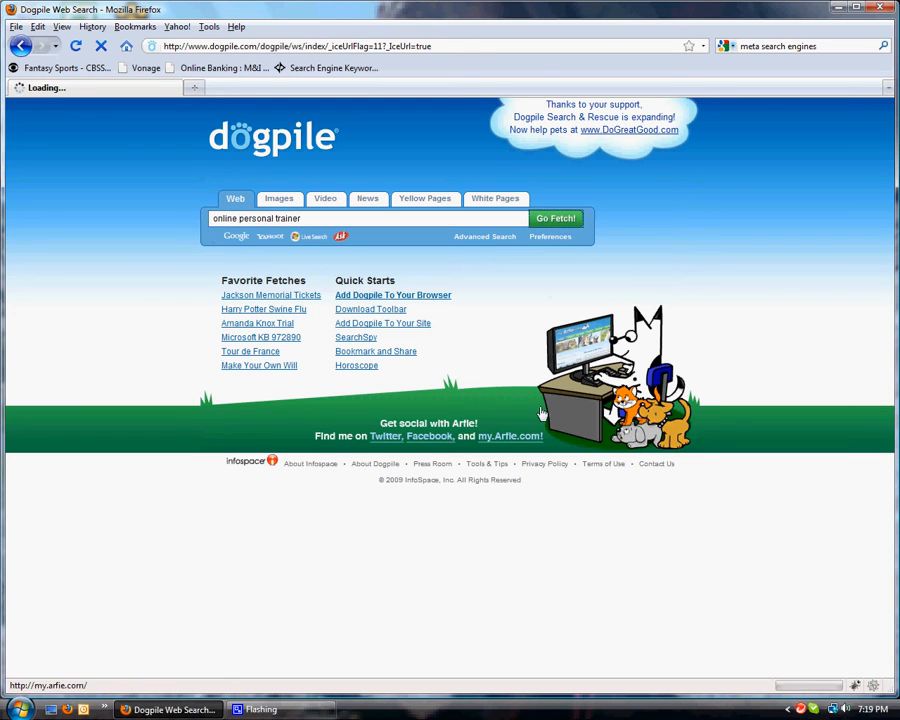
{"action": "left_click", "coordinate": [556, 218]}
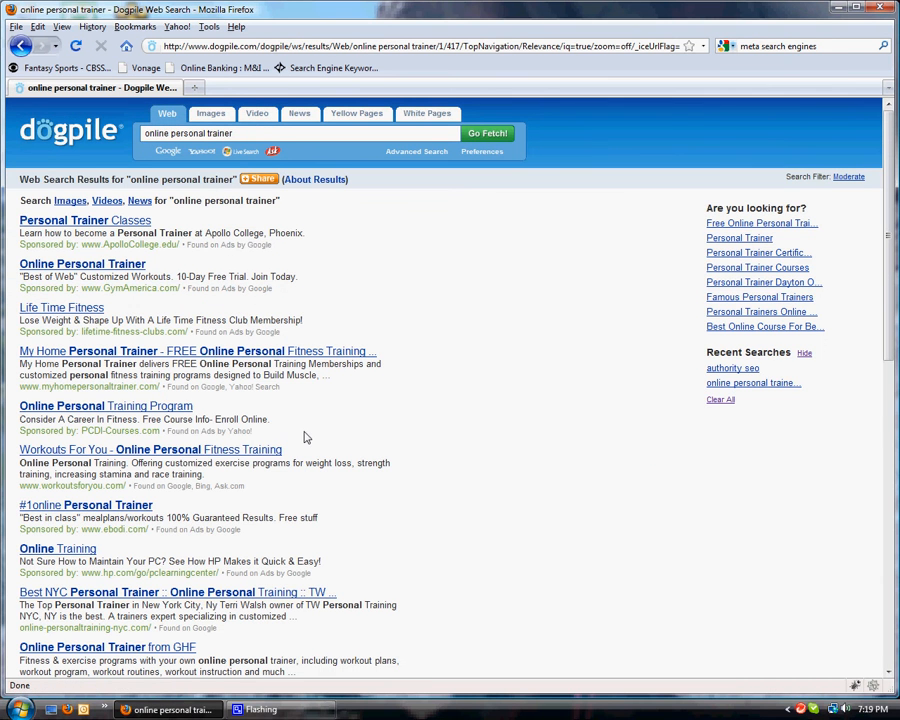
{"action": "mouse_move", "coordinate": [52, 228]}
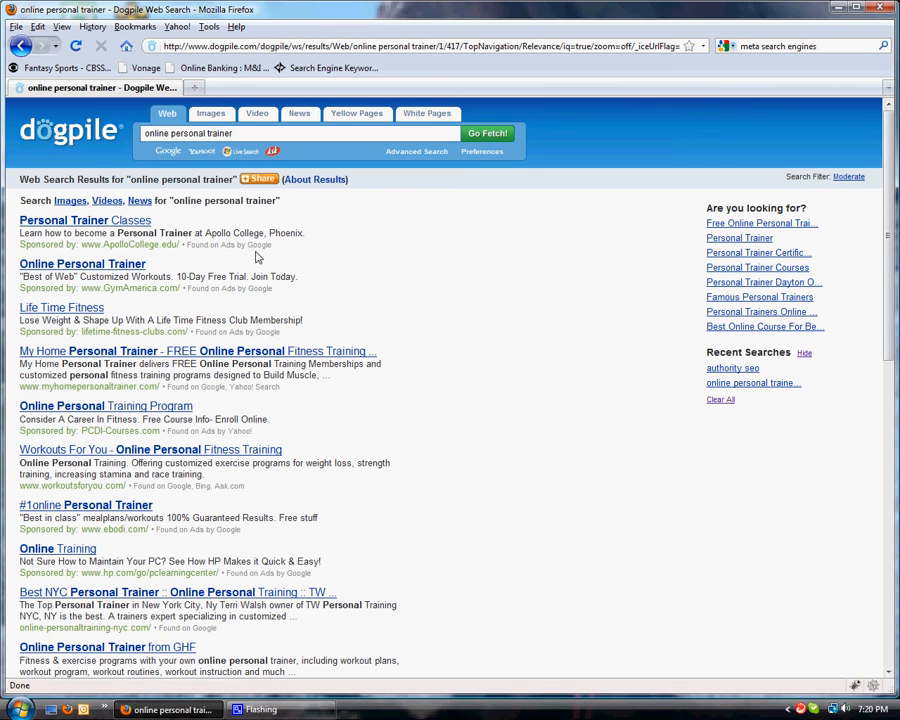
{"action": "mouse_move", "coordinate": [162, 388]}
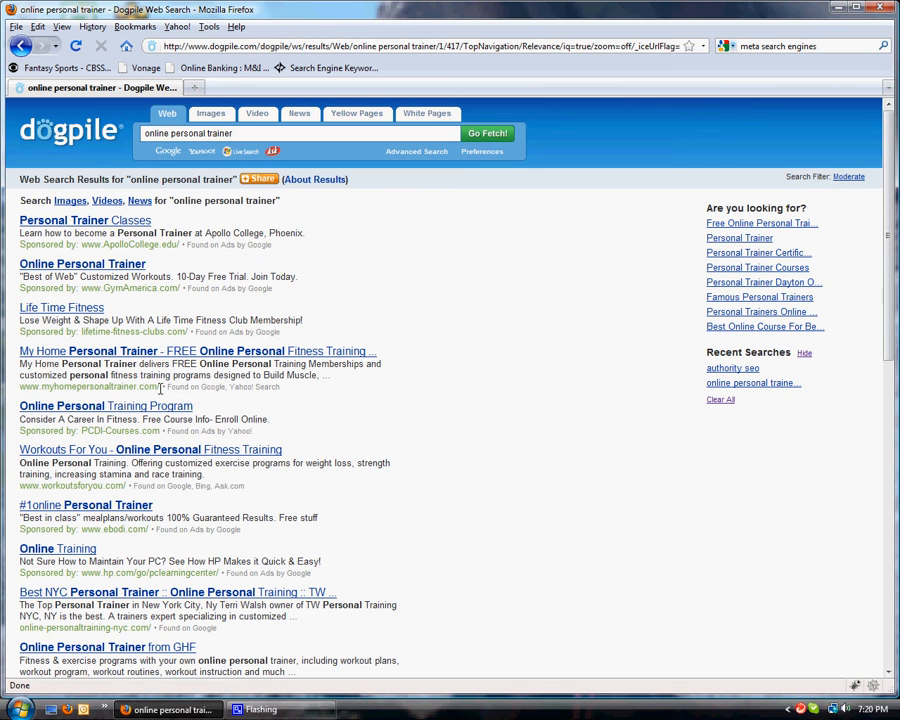
{"action": "mouse_move", "coordinate": [238, 386]}
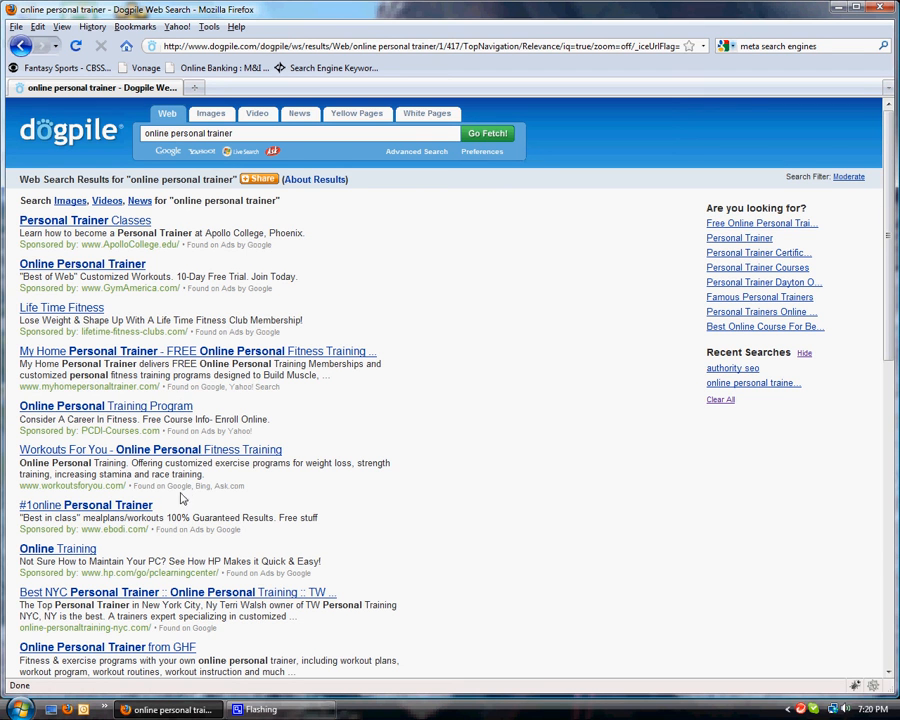
{"action": "mouse_move", "coordinate": [228, 488]}
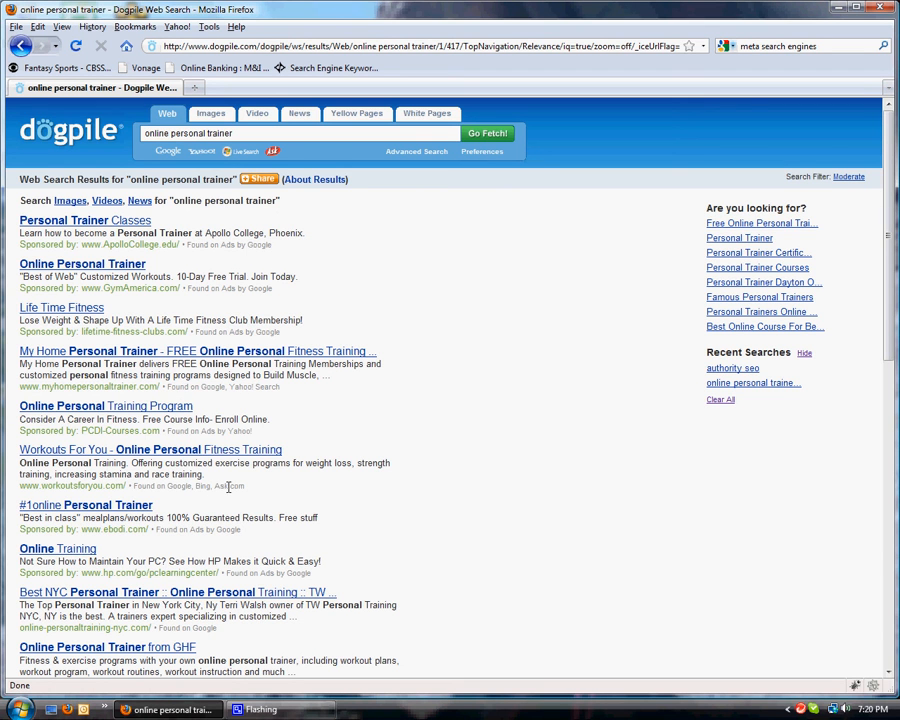
{"action": "scroll", "scroll_direction": "down", "scroll_amount": 3}
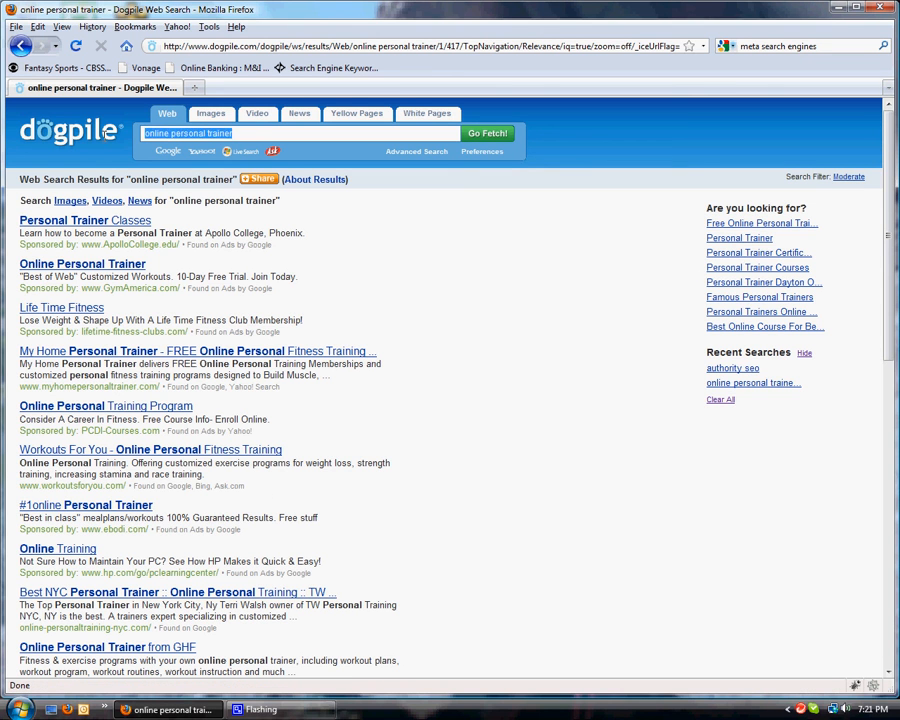
Search 'authority seo' and open the Authority SEO consultant company result
{"action": "type", "text": "authority seo"}
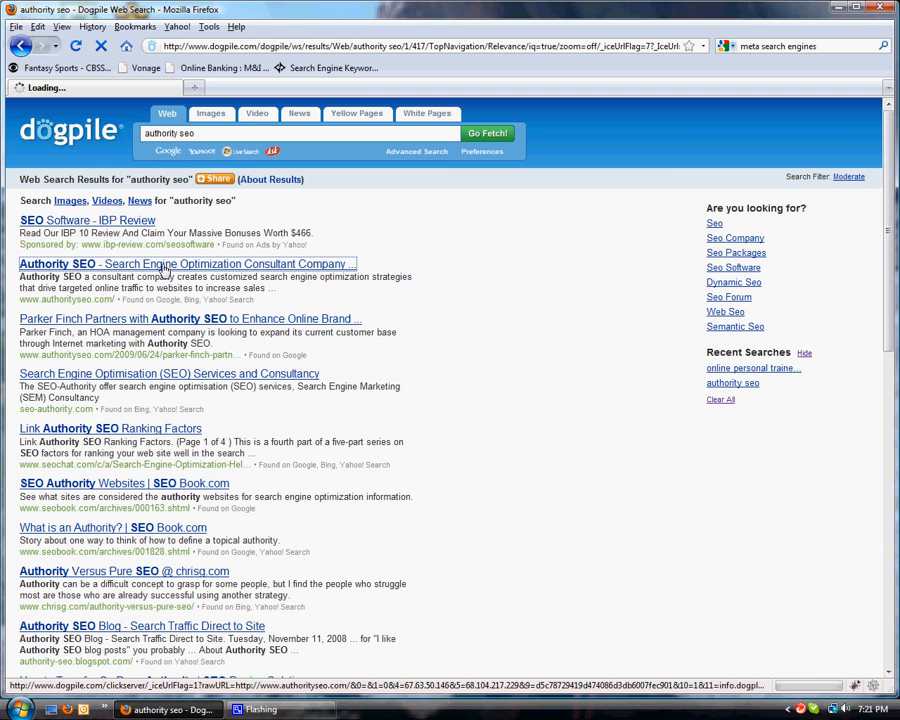
{"action": "left_click", "coordinate": [160, 264]}
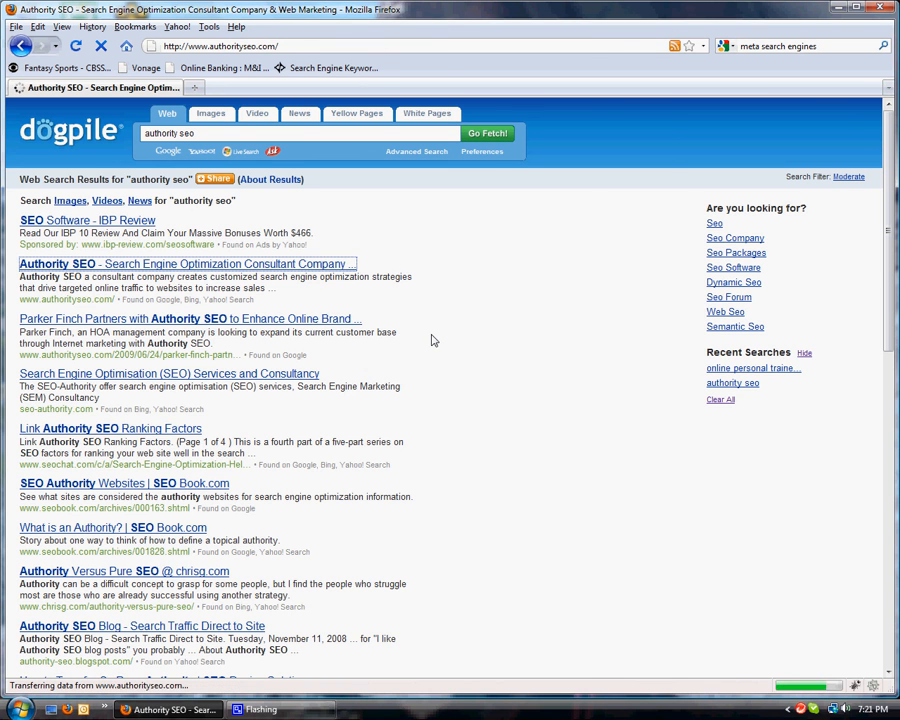
{"action": "left_click", "coordinate": [168, 264]}
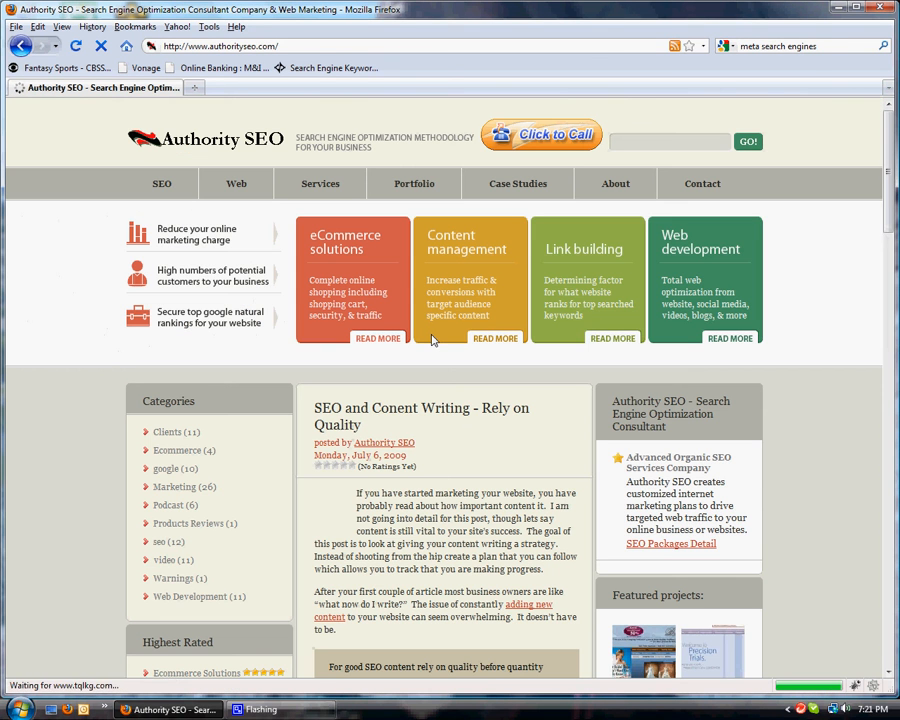